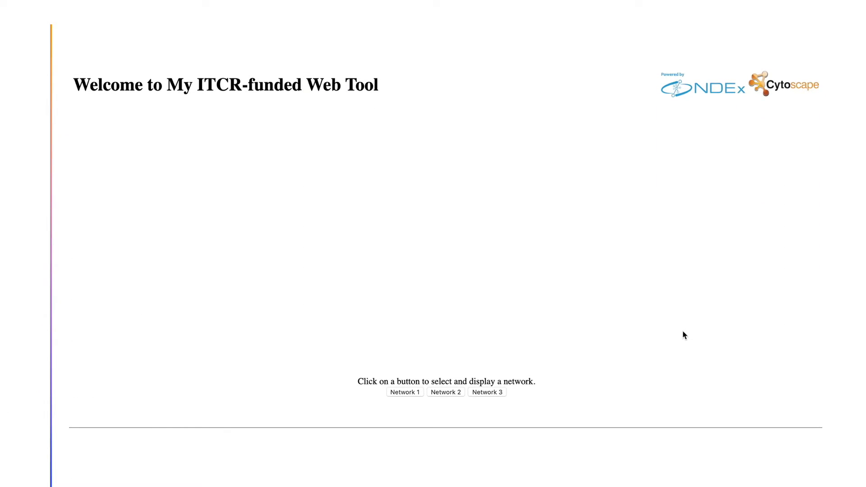
# - Advance to the 'Step 1 – Import packages and custom script' slide with the cx2js and Cytoscape.js script tags
pyautogui.click(486, 392)
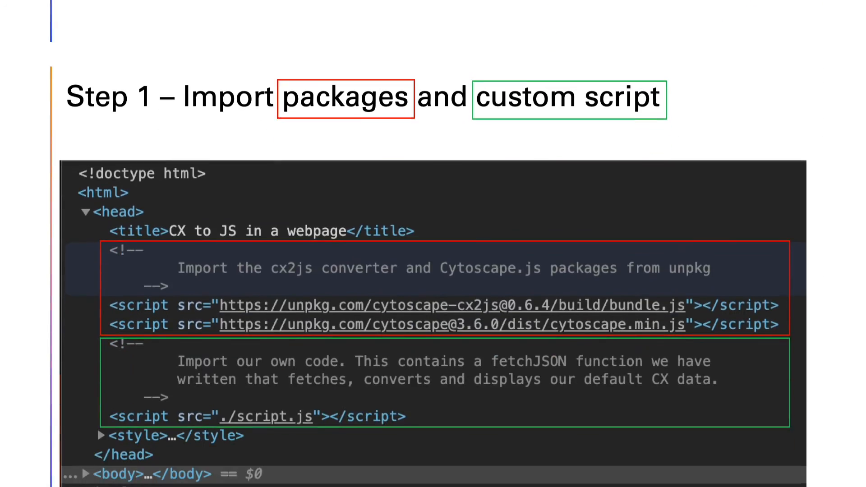
pyautogui.scroll(-3)
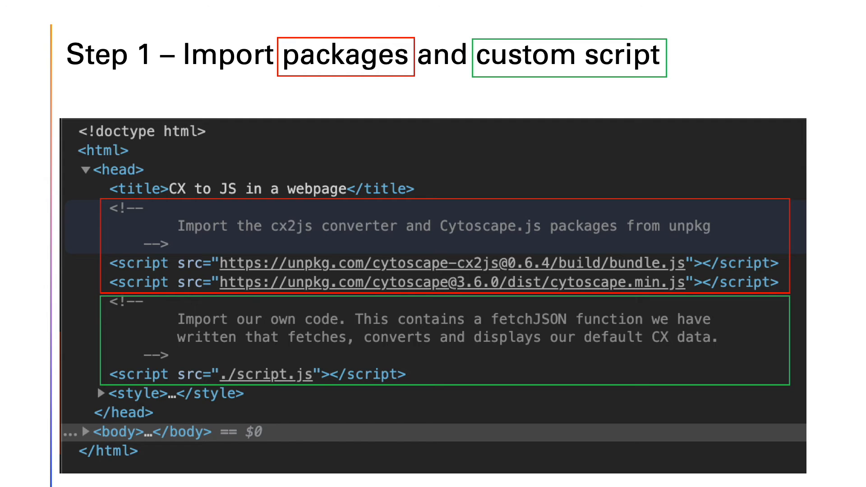